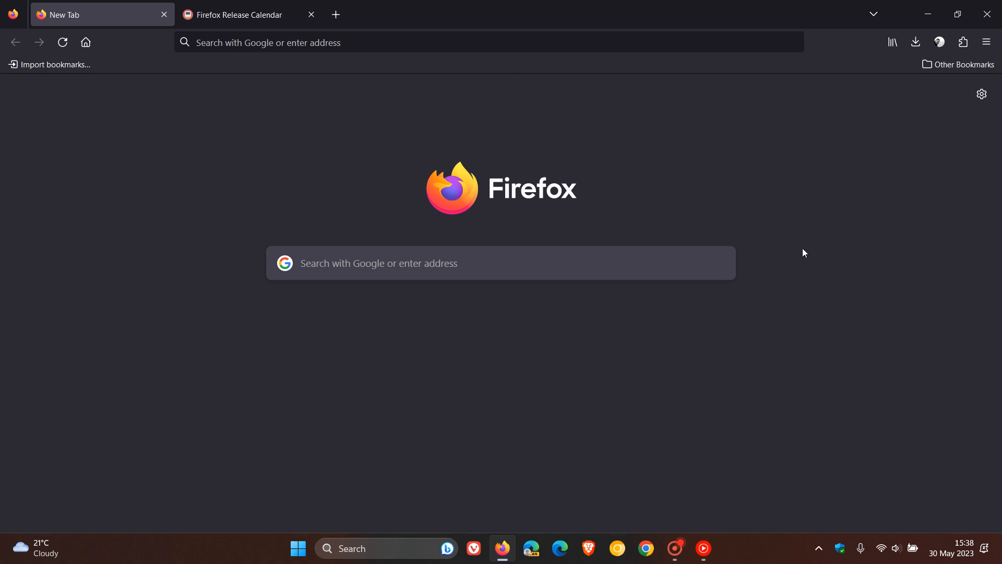
{"action": "mouse_move", "coordinate": [744, 174]}
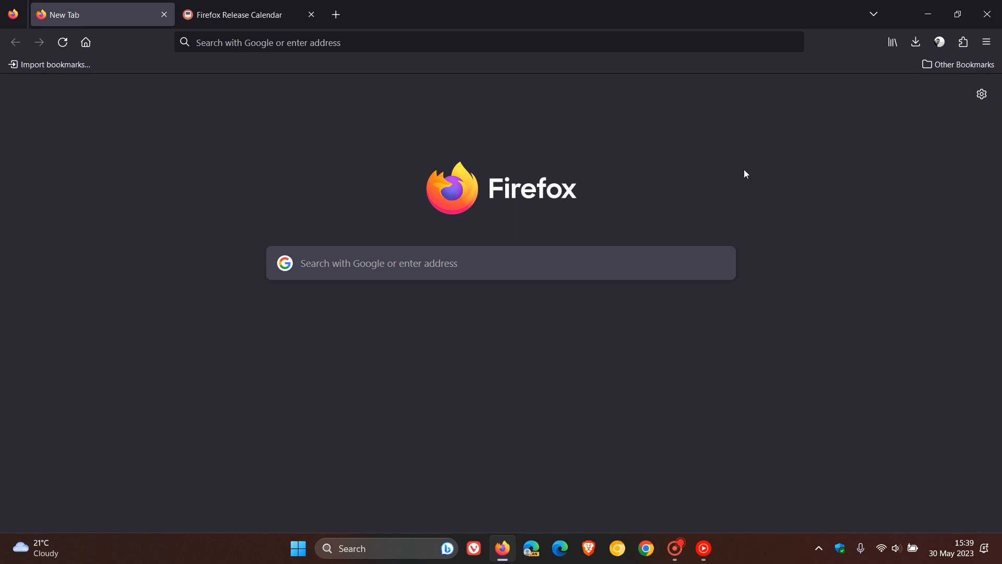
{"action": "mouse_move", "coordinate": [726, 138]}
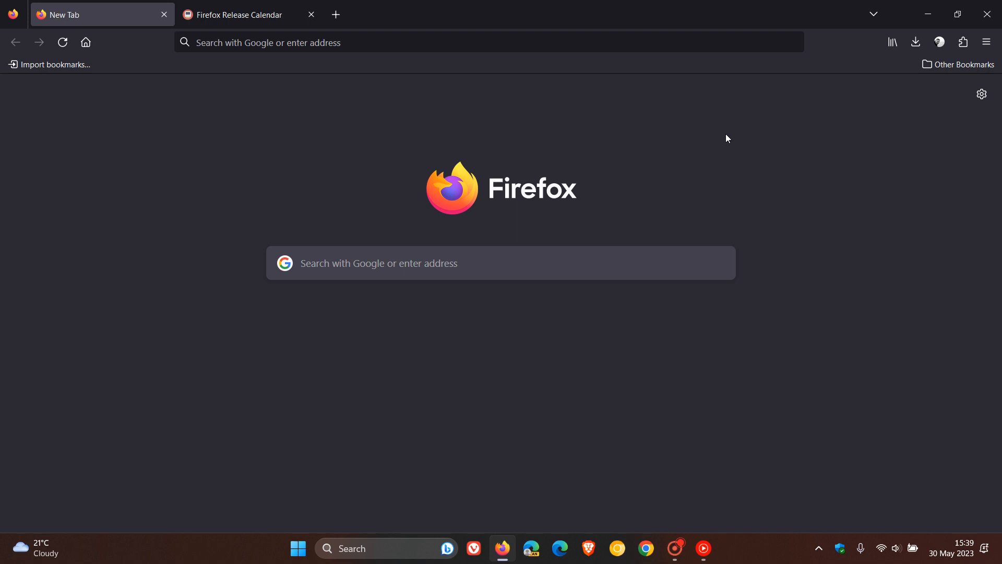
{"action": "mouse_move", "coordinate": [740, 176]}
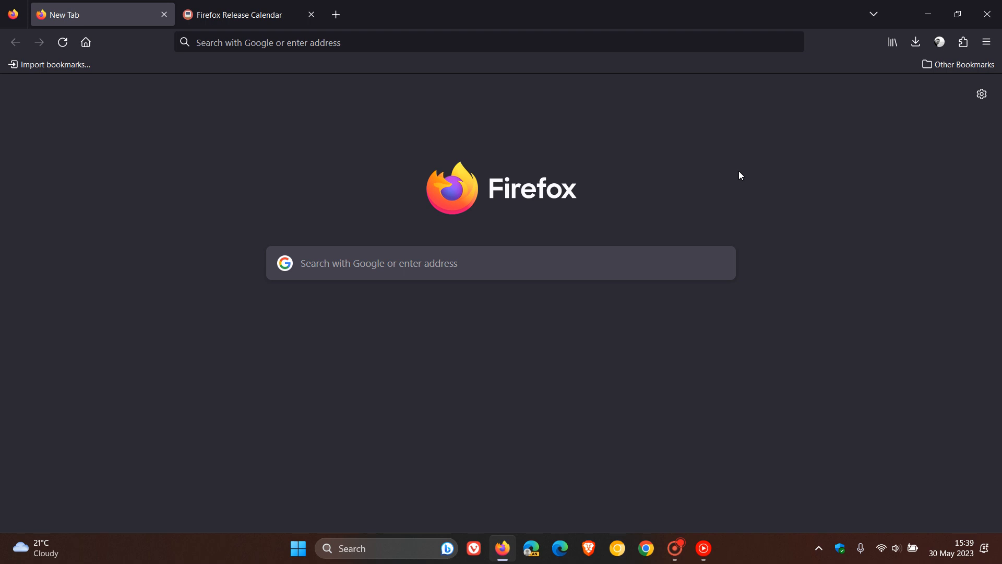
{"action": "mouse_move", "coordinate": [703, 146]}
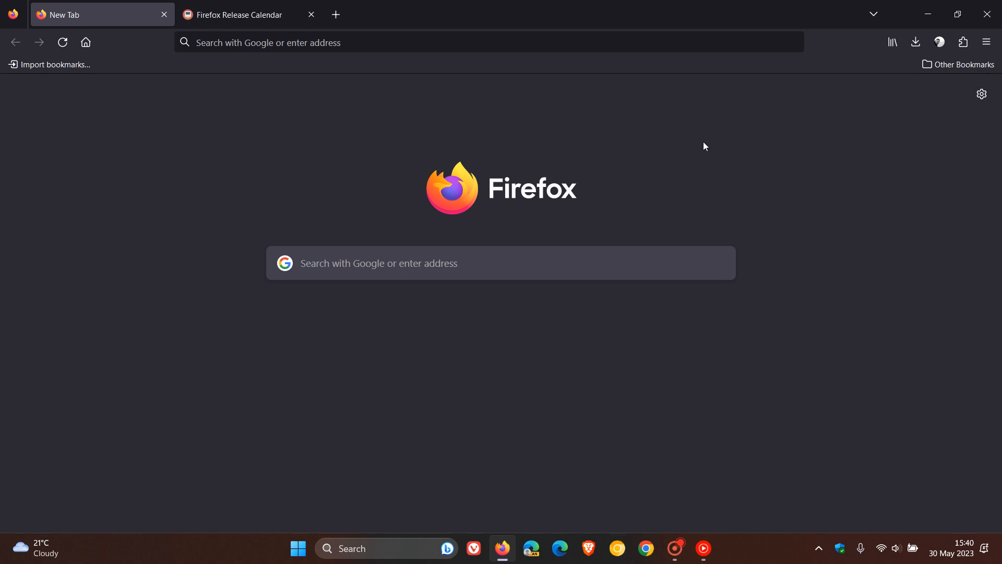
{"action": "mouse_move", "coordinate": [715, 159]}
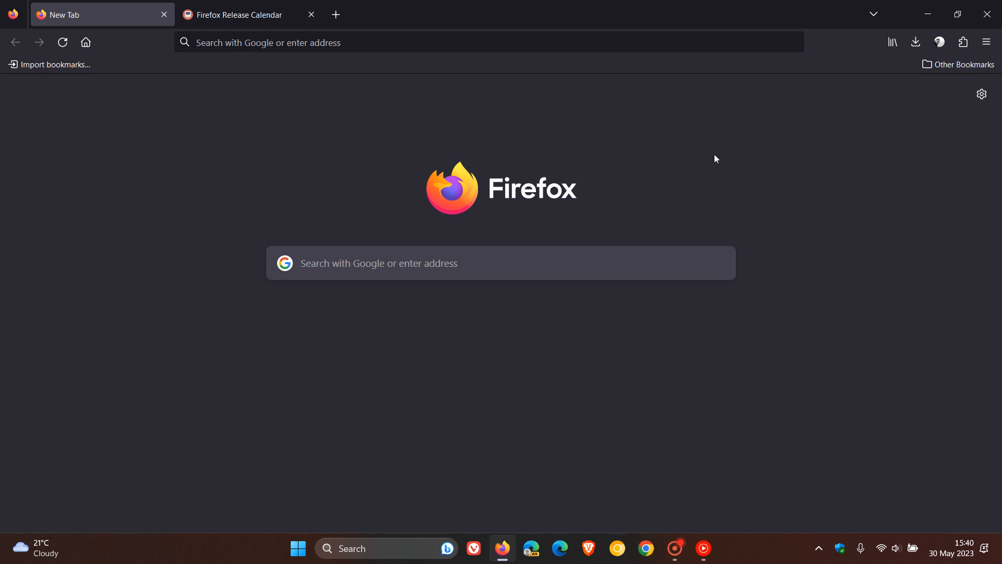
{"action": "mouse_move", "coordinate": [712, 152]}
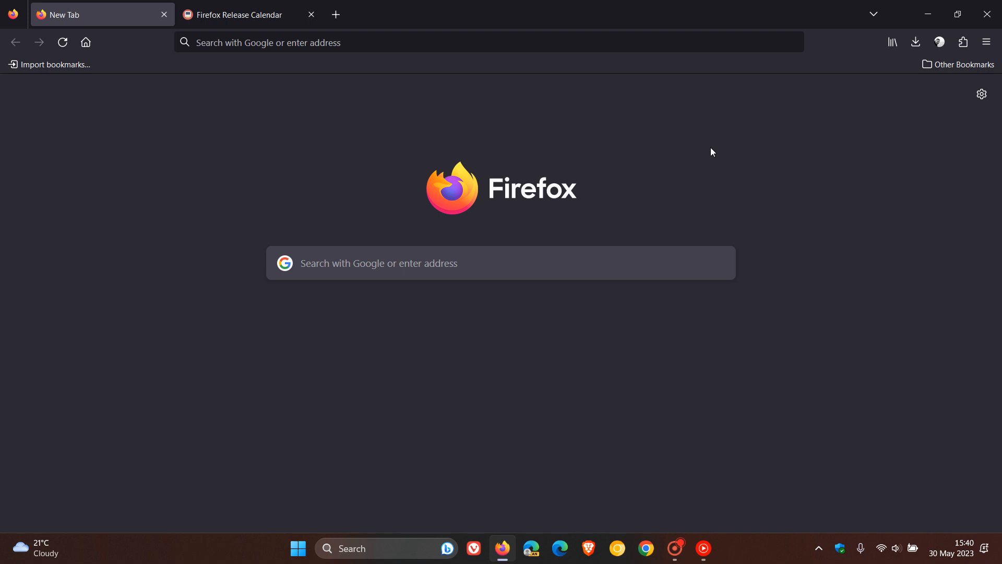
Step: Check the installed Firefox version in the About dialog, then close it
{"action": "left_click", "coordinate": [985, 42]}
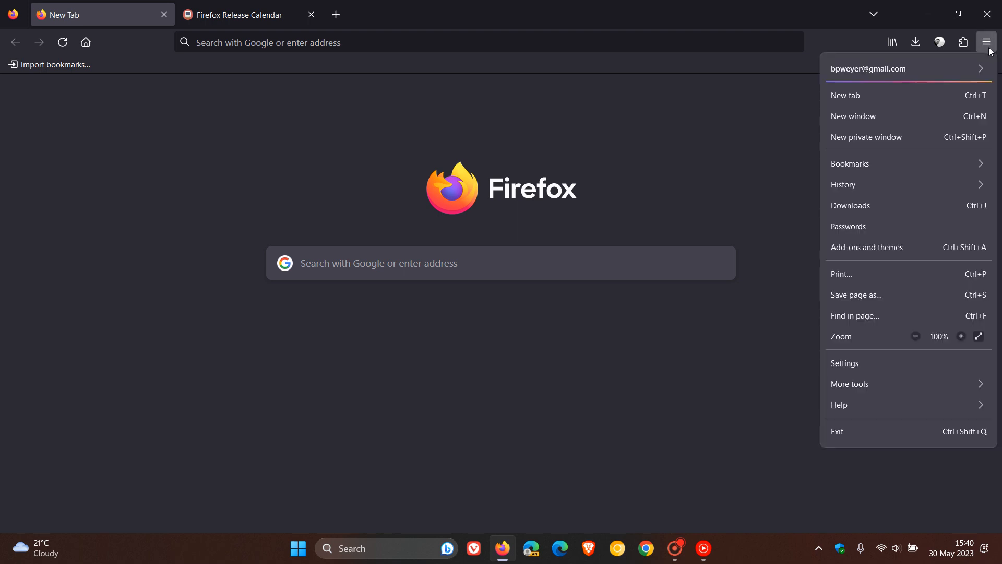
{"action": "left_click", "coordinate": [986, 43]}
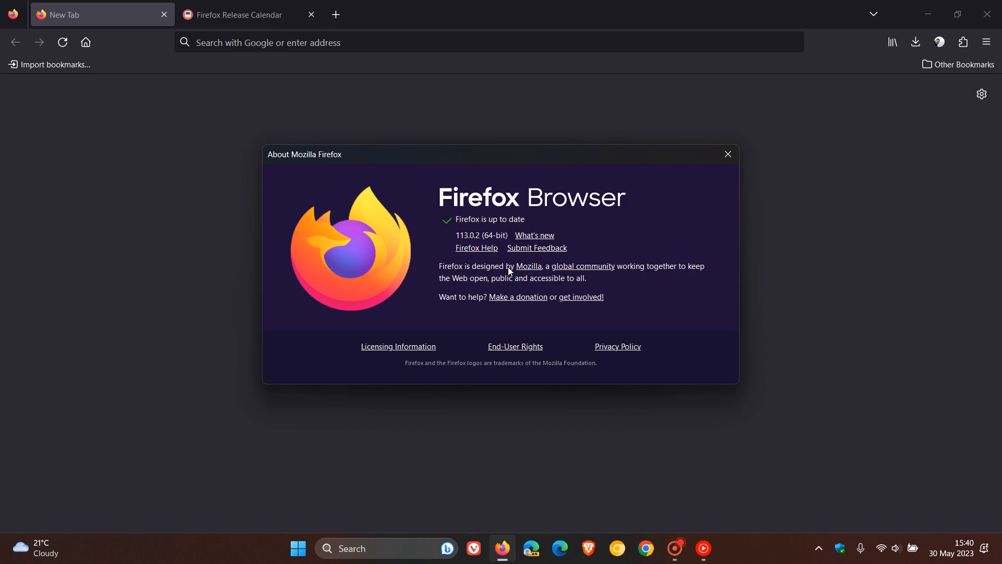
{"action": "mouse_move", "coordinate": [727, 155]}
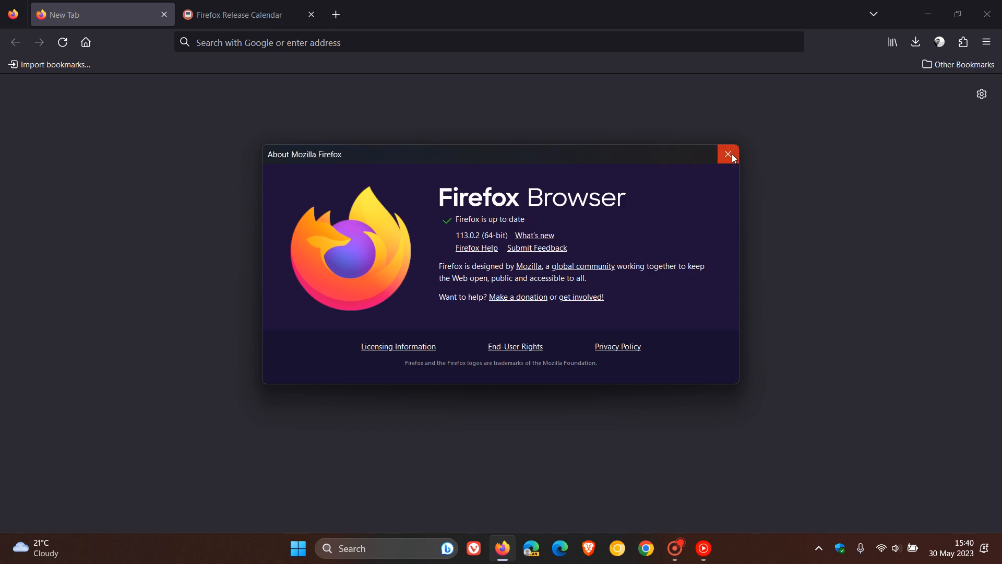
{"action": "left_click", "coordinate": [727, 154]}
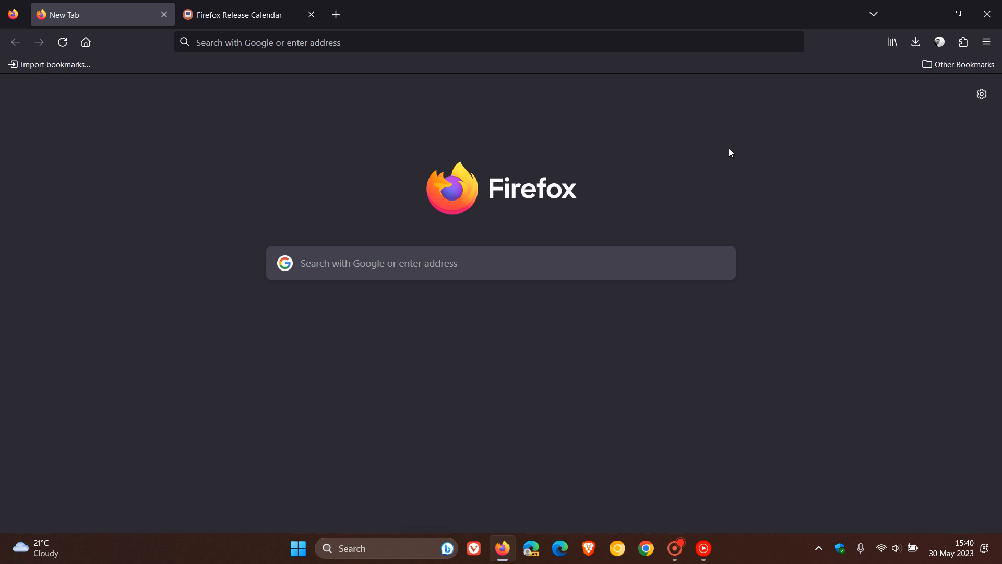
{"action": "mouse_move", "coordinate": [684, 144]}
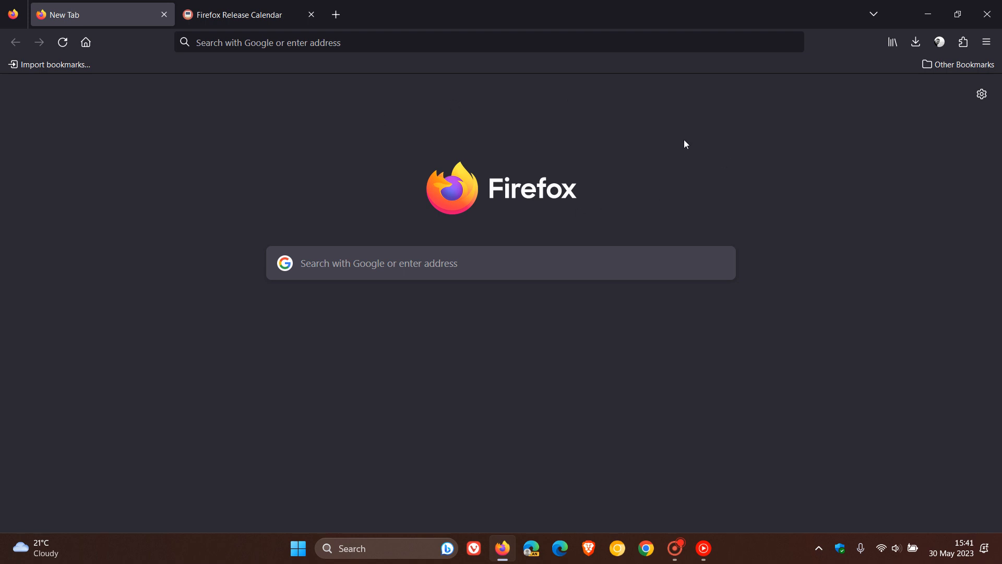
{"action": "mouse_move", "coordinate": [684, 166]}
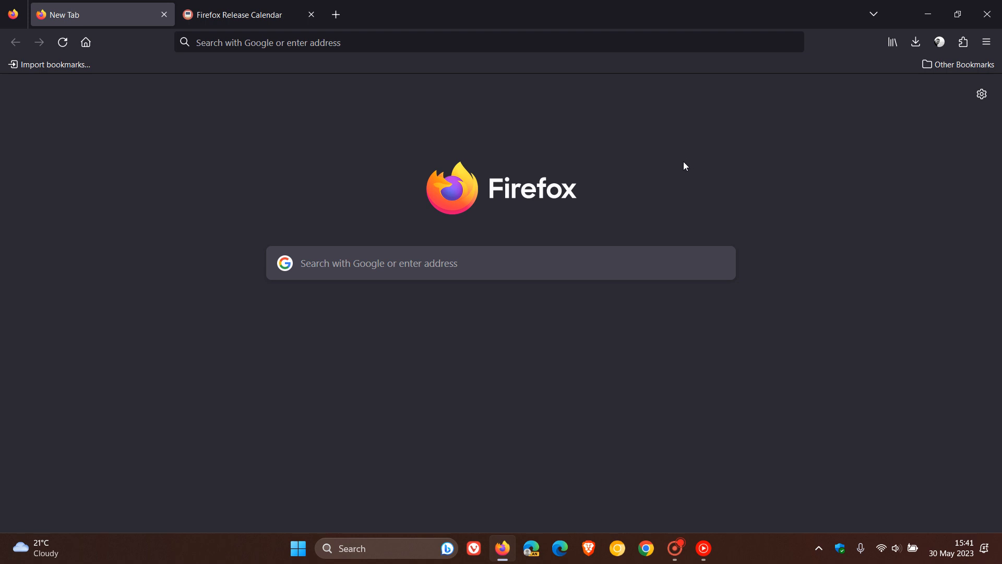
{"action": "mouse_move", "coordinate": [620, 208]}
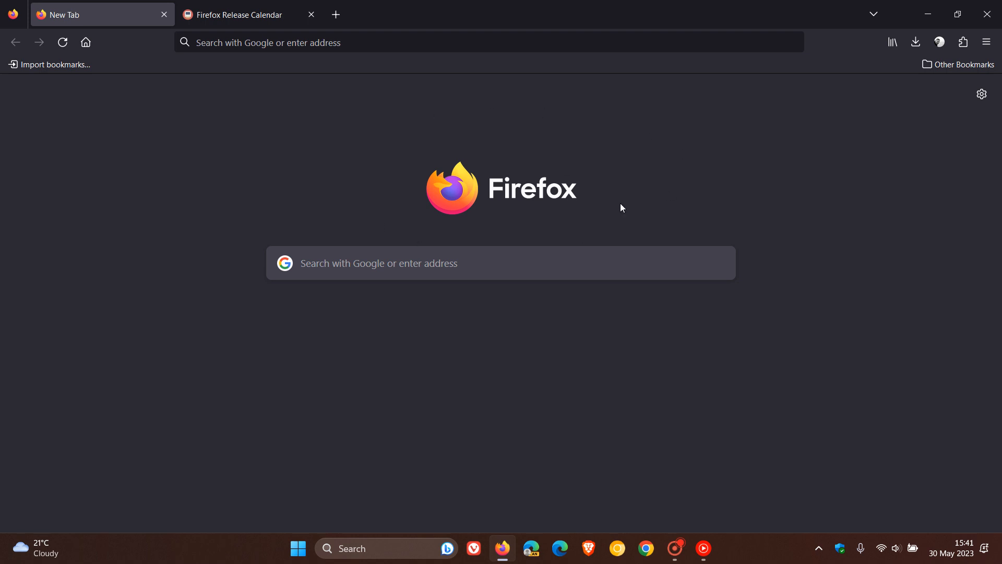
{"action": "mouse_move", "coordinate": [683, 165]}
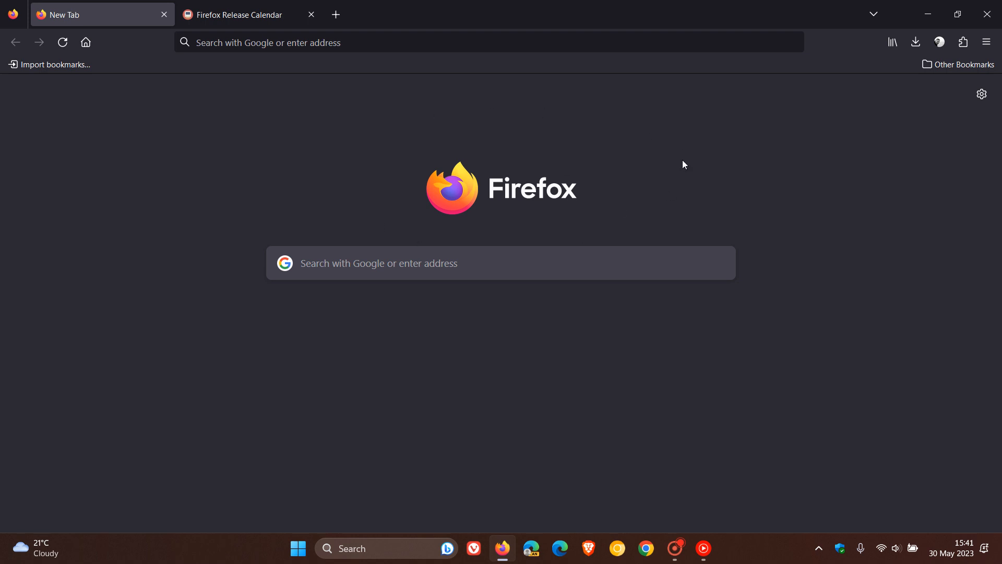
{"action": "mouse_move", "coordinate": [645, 548]}
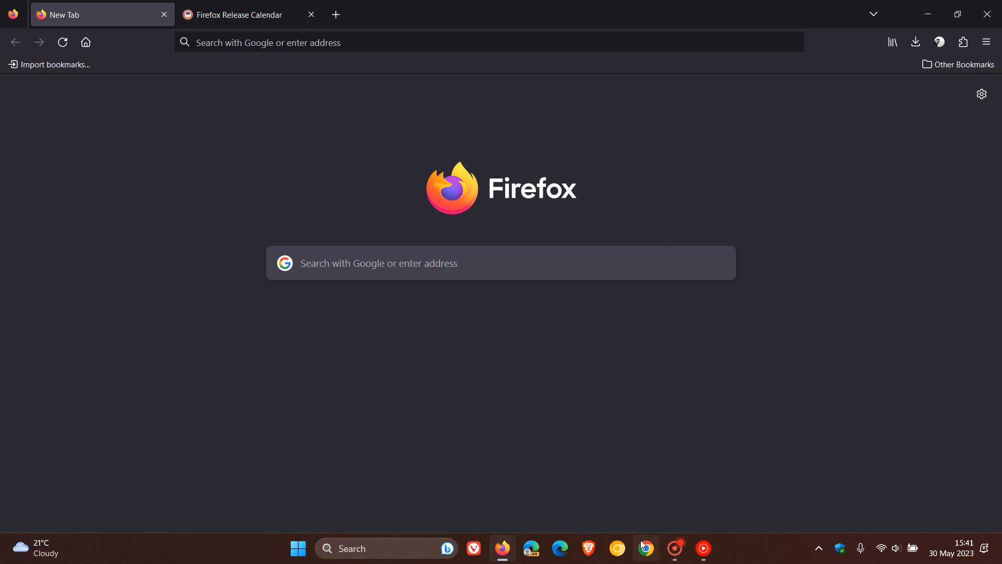
{"action": "mouse_move", "coordinate": [524, 487]}
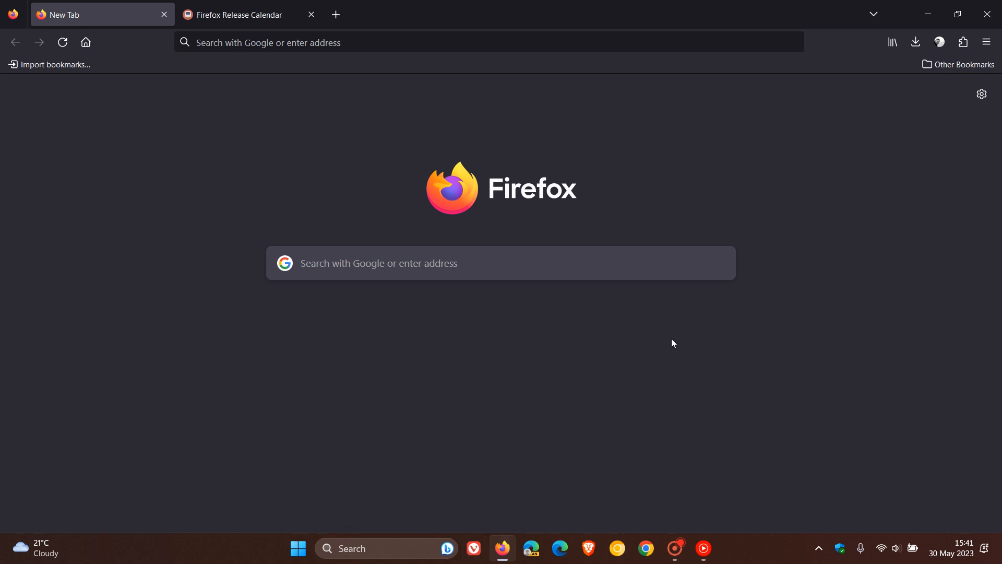
{"action": "mouse_move", "coordinate": [709, 298]}
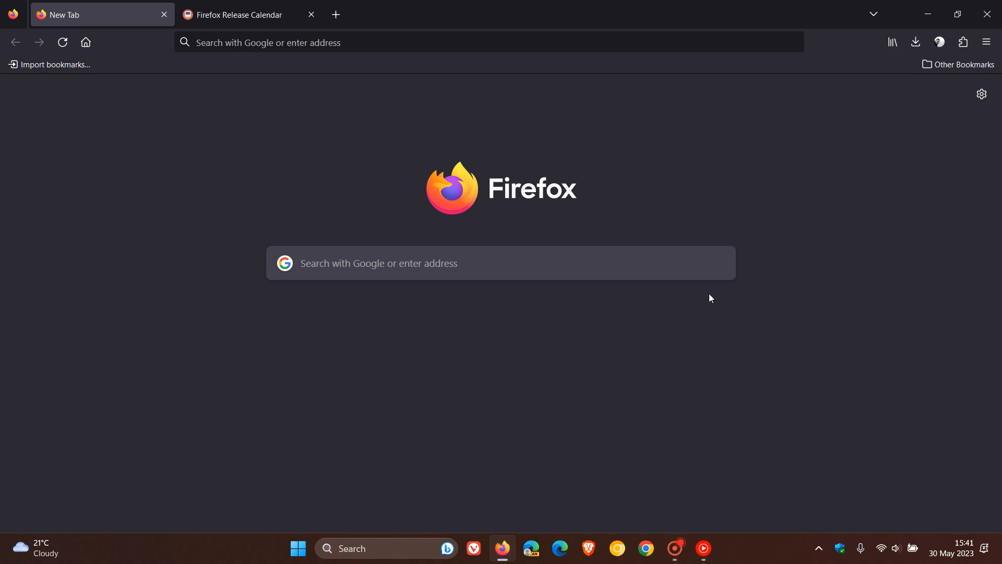
{"action": "mouse_move", "coordinate": [694, 148]}
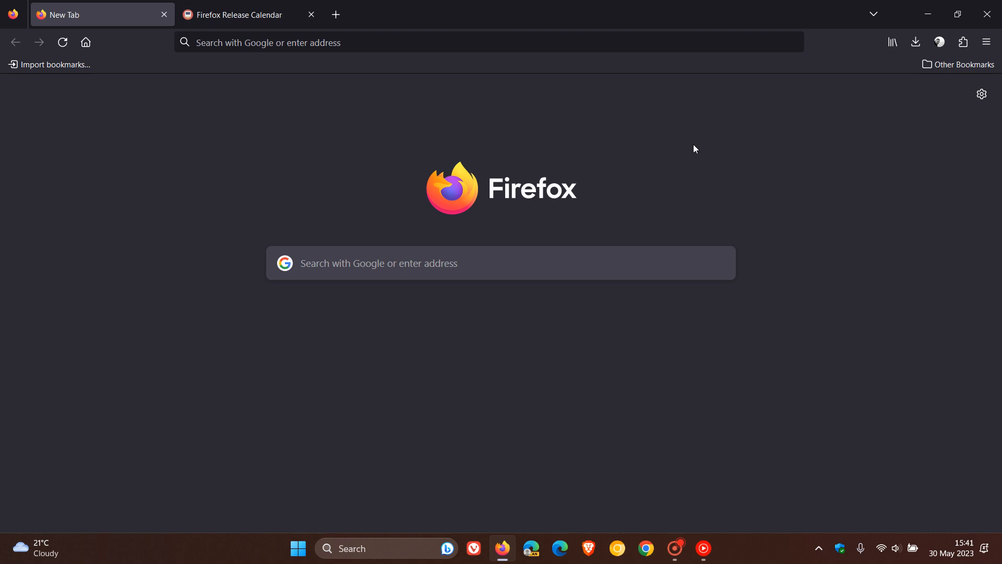
Step: Switch to the Firefox Release Calendar tab showing versions 114 through 122
{"action": "left_click", "coordinate": [242, 14]}
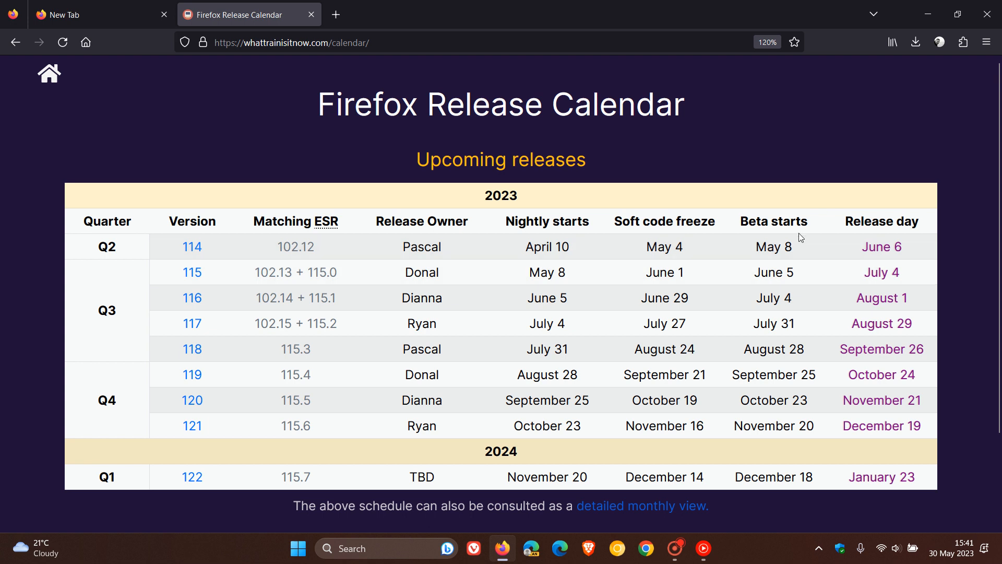
{"action": "mouse_move", "coordinate": [803, 158]}
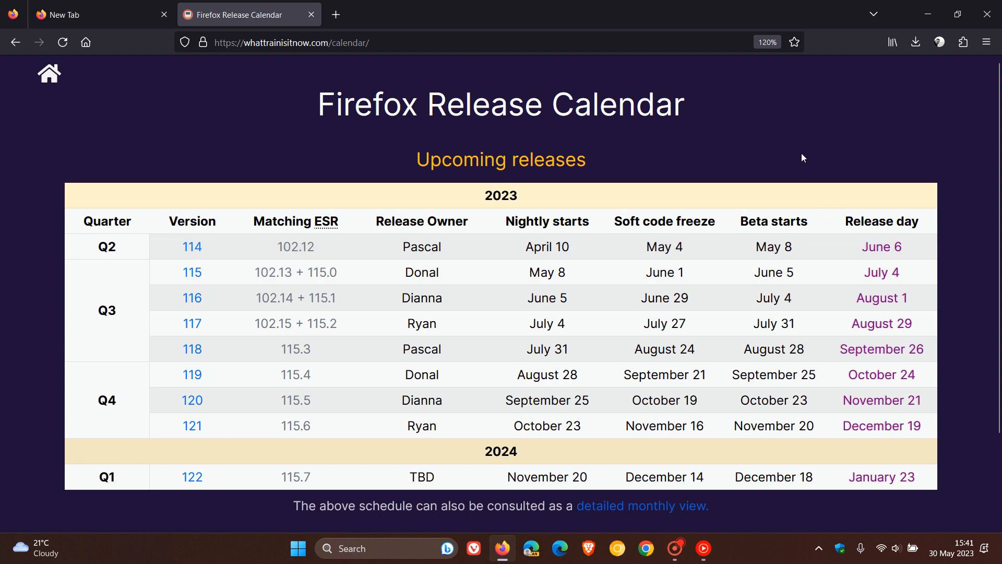
{"action": "mouse_move", "coordinate": [610, 162]}
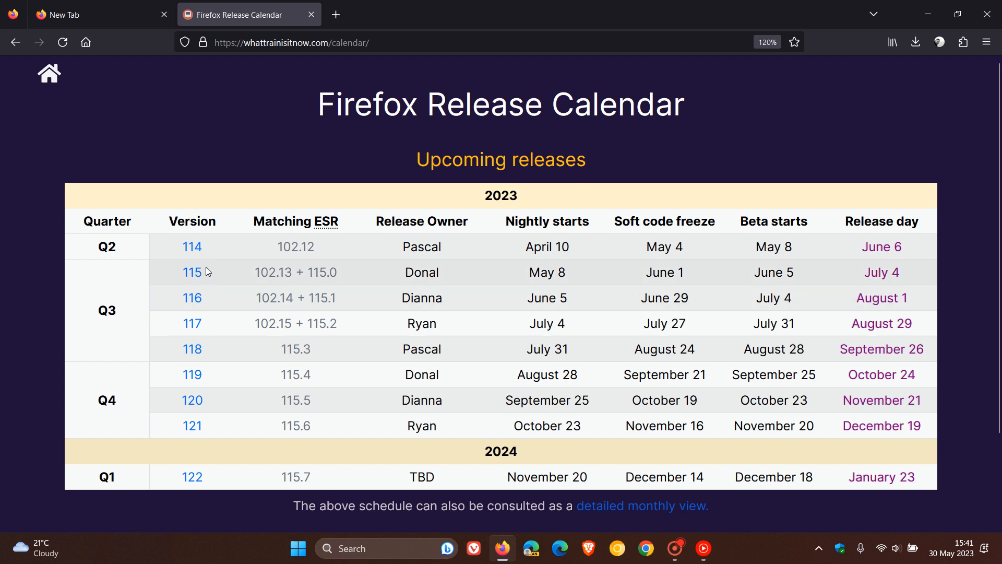
{"action": "mouse_move", "coordinate": [216, 273]}
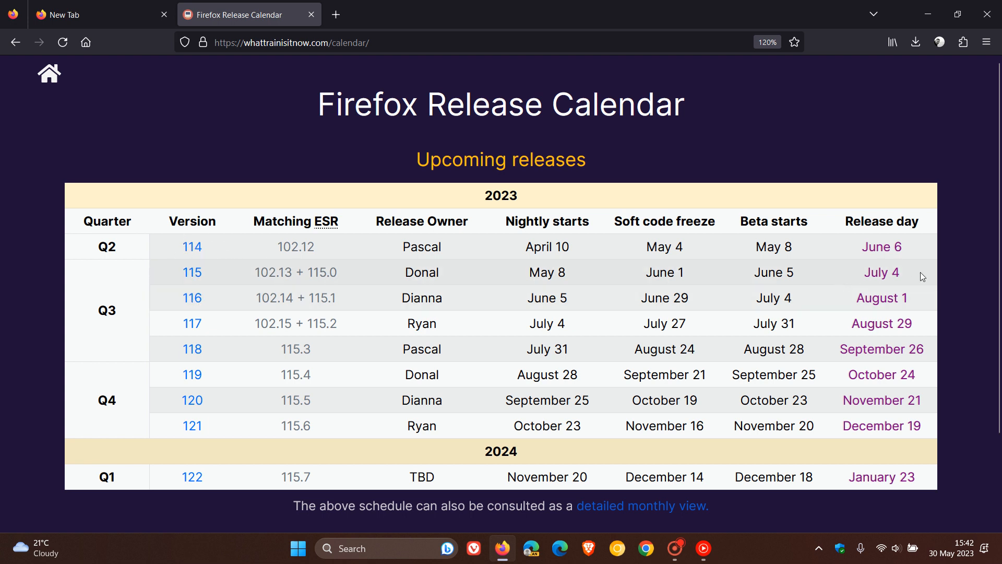
{"action": "mouse_move", "coordinate": [914, 276]}
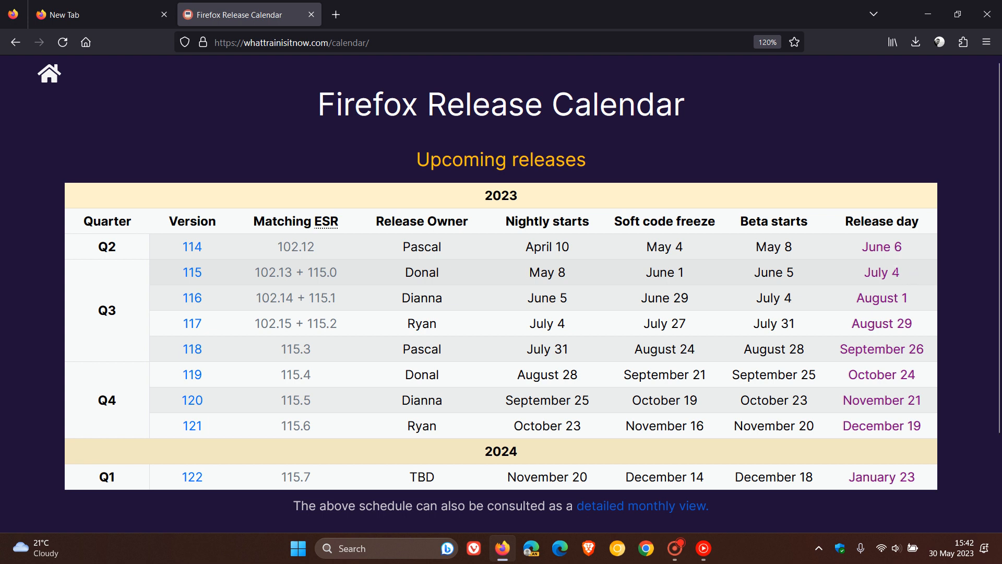
{"action": "mouse_move", "coordinate": [880, 272]}
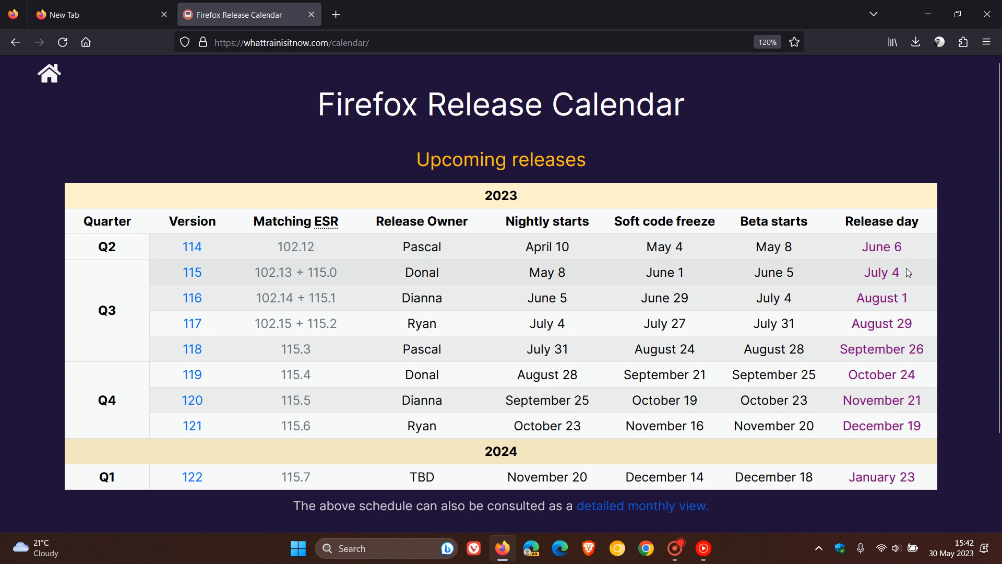
{"action": "mouse_move", "coordinate": [882, 272]}
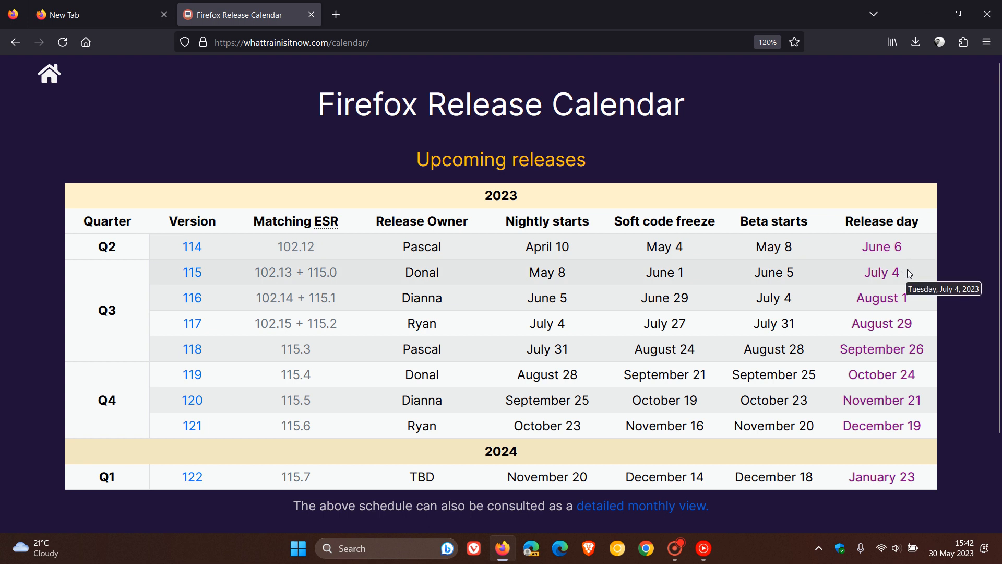
{"action": "mouse_move", "coordinate": [213, 272]}
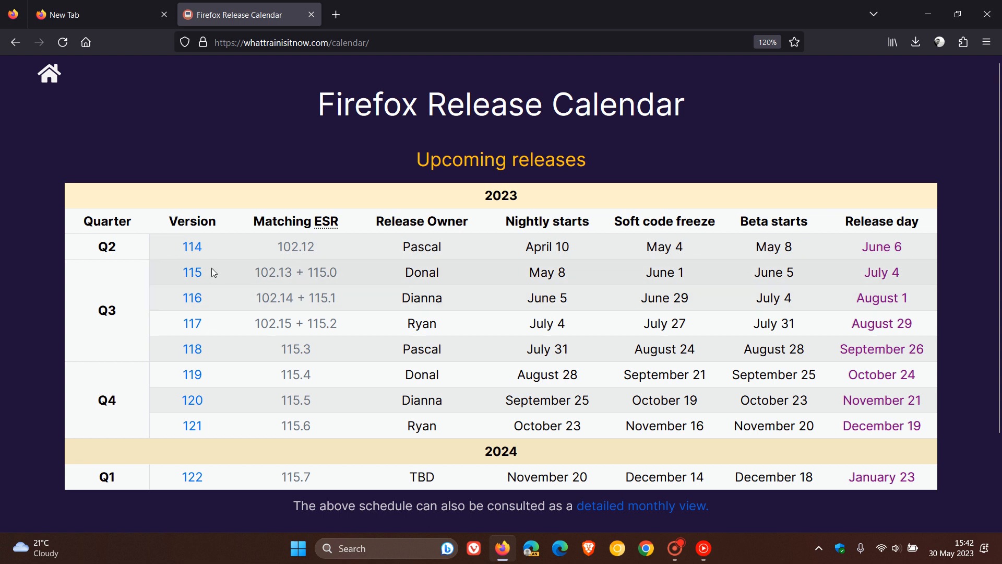
{"action": "mouse_move", "coordinate": [931, 278]}
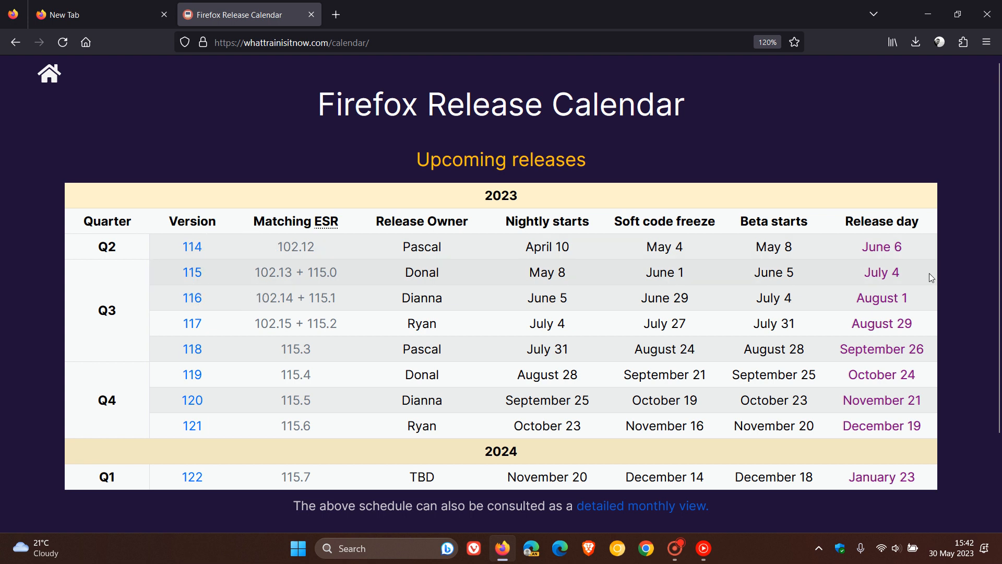
{"action": "mouse_move", "coordinate": [881, 273]}
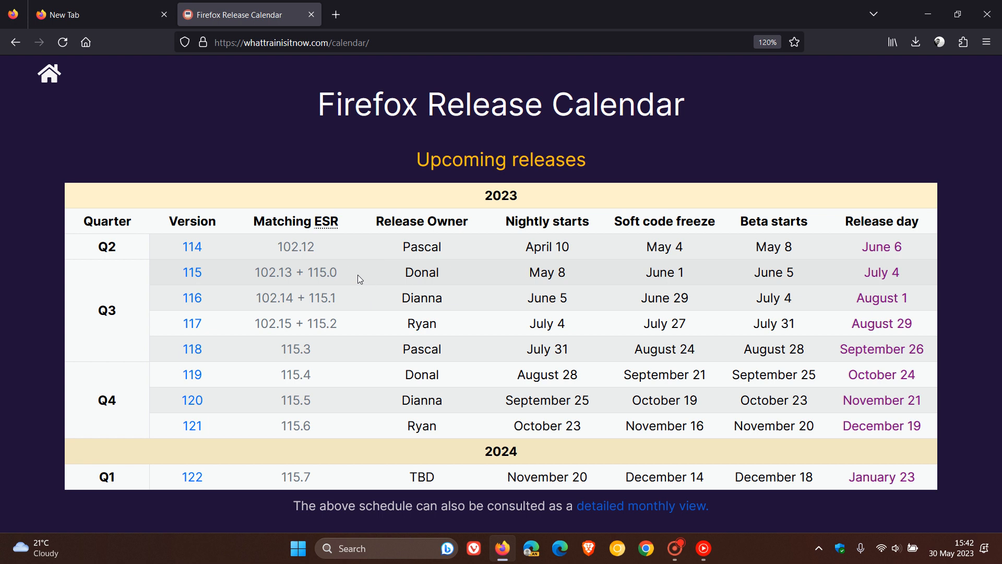
{"action": "mouse_move", "coordinate": [321, 480]}
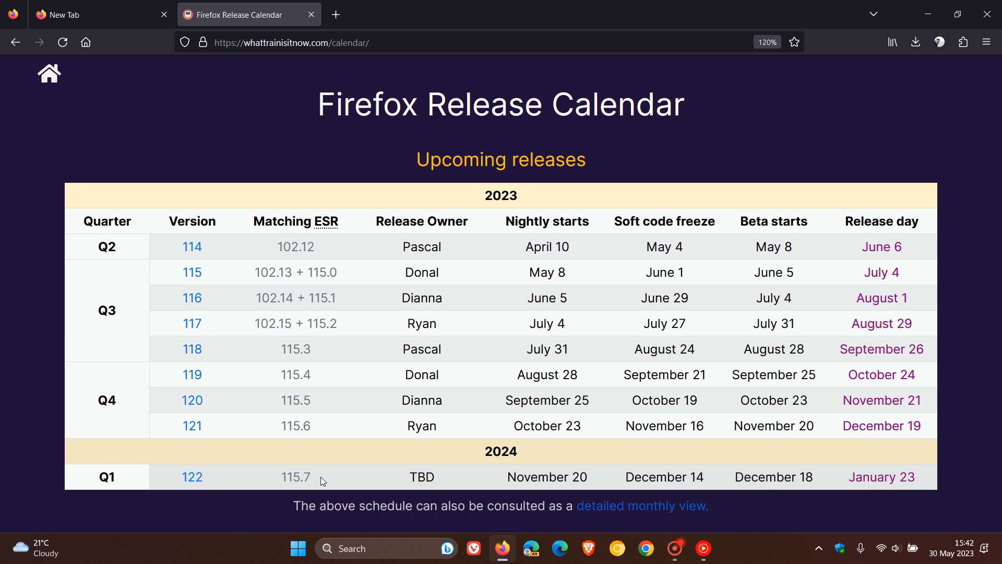
Step: Switch back to the empty New Tab page, keeping the calendar tab open
{"action": "left_click", "coordinate": [96, 14]}
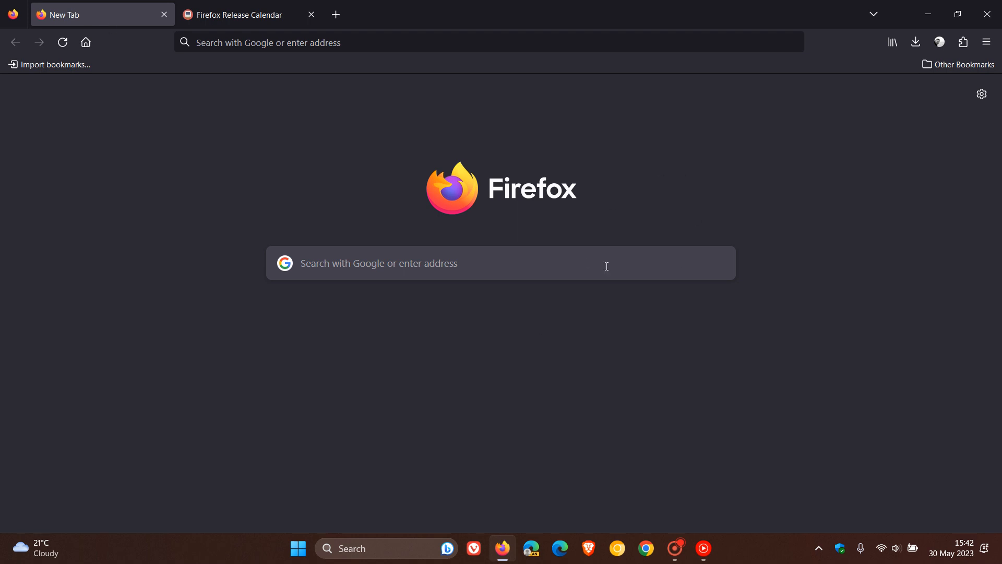
{"action": "mouse_move", "coordinate": [678, 182]}
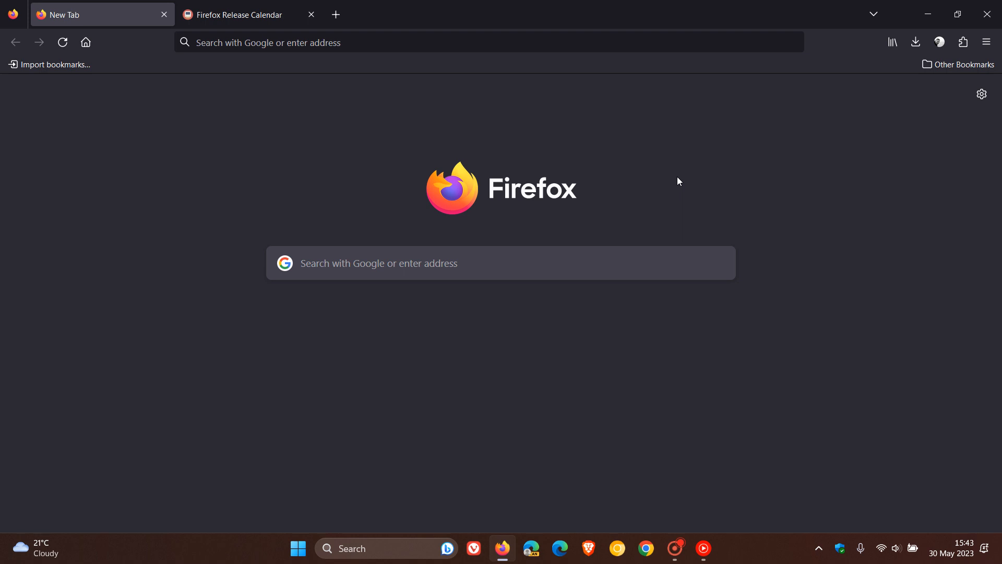
{"action": "mouse_move", "coordinate": [627, 128]}
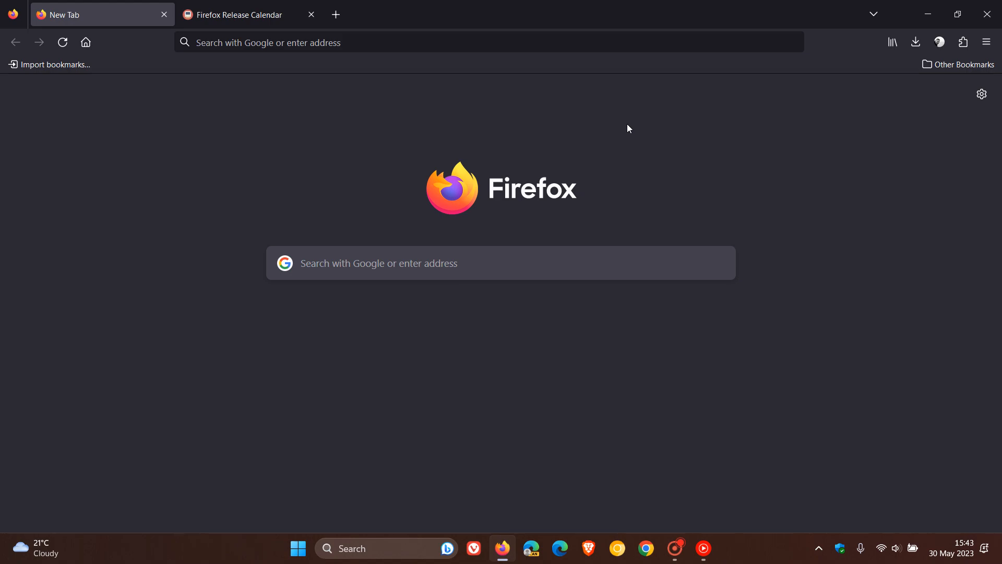